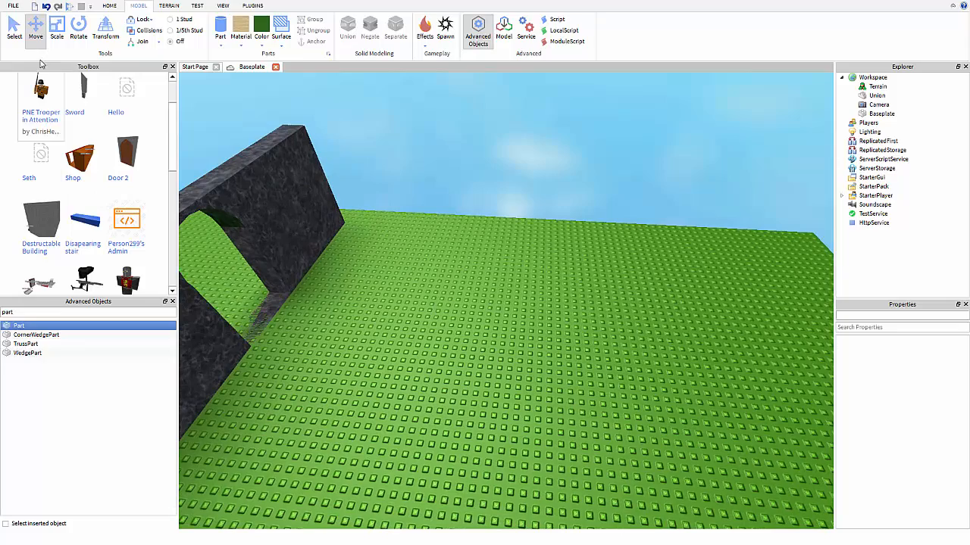
# Insert a tall grey slab near the arched wall with a smaller part resting on top.
pyautogui.click(221, 30)
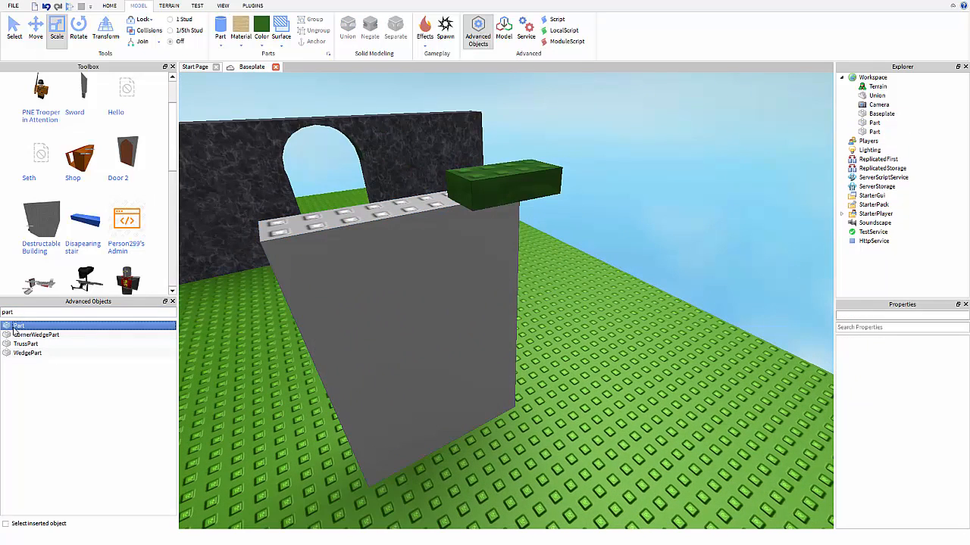
pyautogui.click(503, 180)
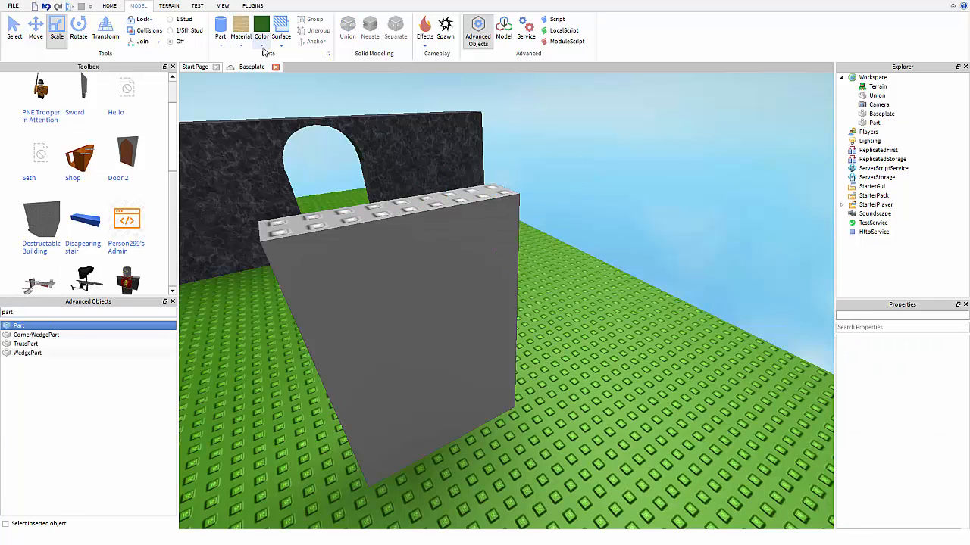
pyautogui.click(260, 30)
pyautogui.write('ms')
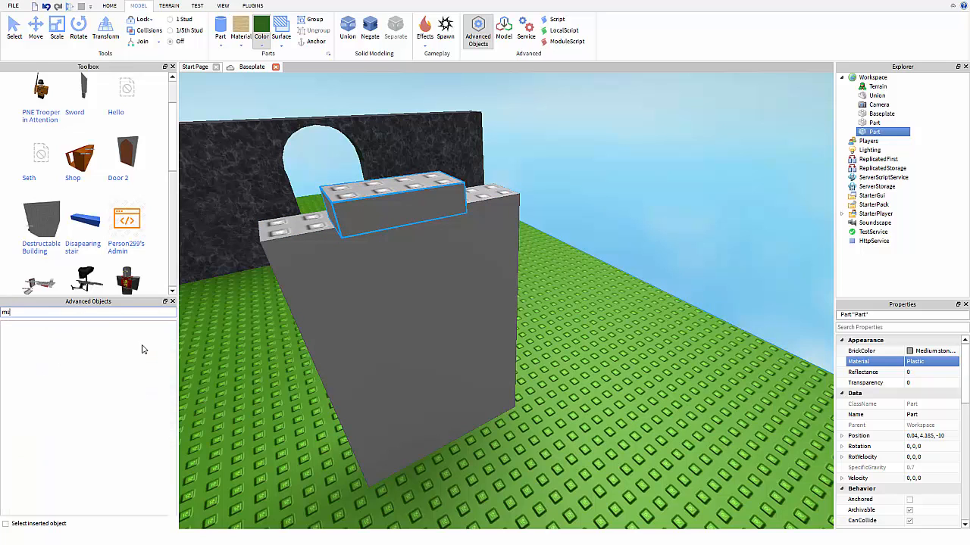
# Add a mesh to the top block and scale both blocks into a round-topped door.
pyautogui.write('e')
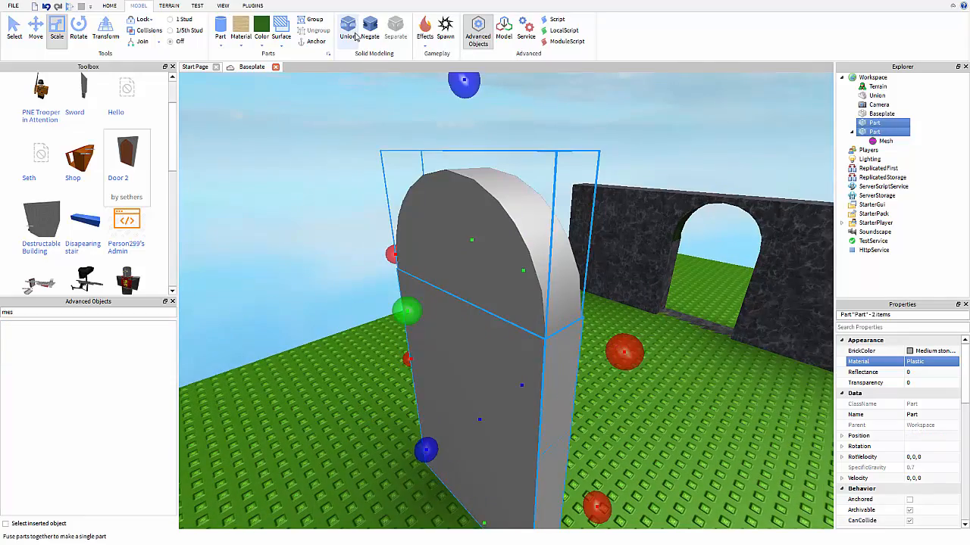
# Union the two door pieces and negate the result into a translucent cutting shape.
pyautogui.click(347, 30)
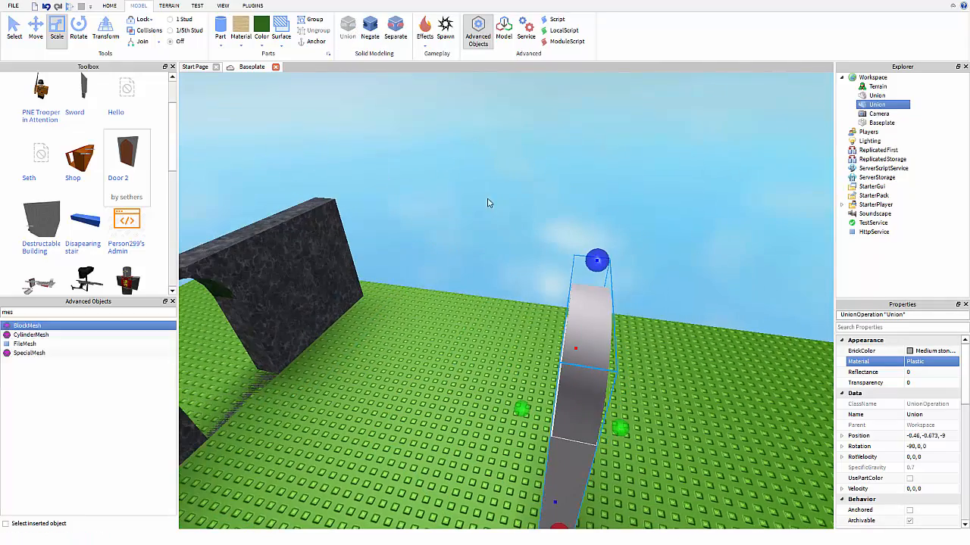
pyautogui.click(370, 30)
pyautogui.write('p')
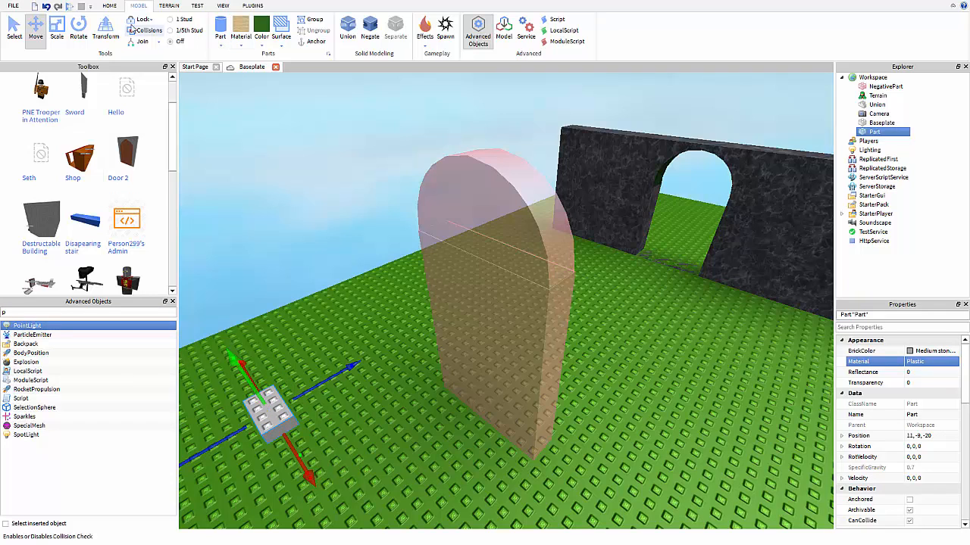
# Union the negative door shape with the wide slab and give it Granite material.
pyautogui.click(57, 28)
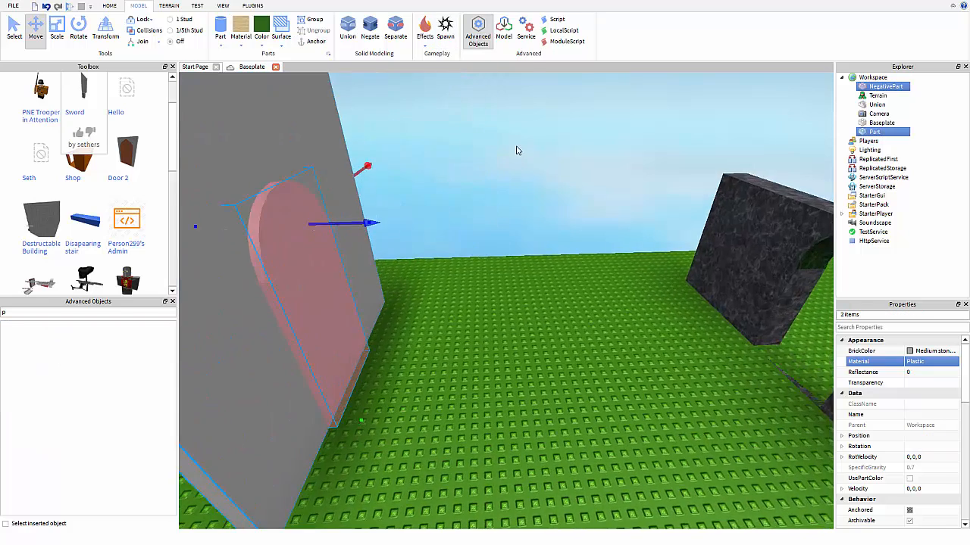
pyautogui.click(347, 25)
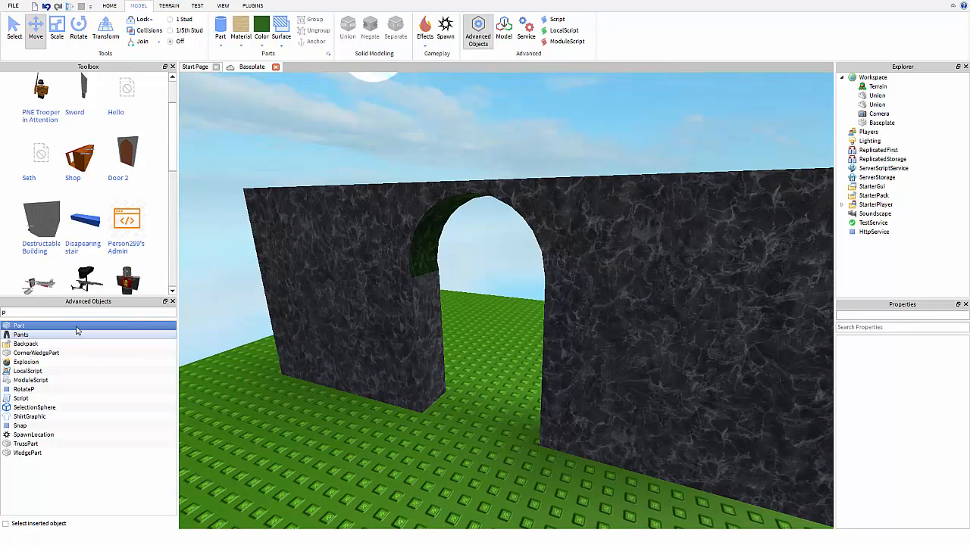
# Build a Dark orange round-topped door union and move it into the wall's arch.
pyautogui.click(19, 325)
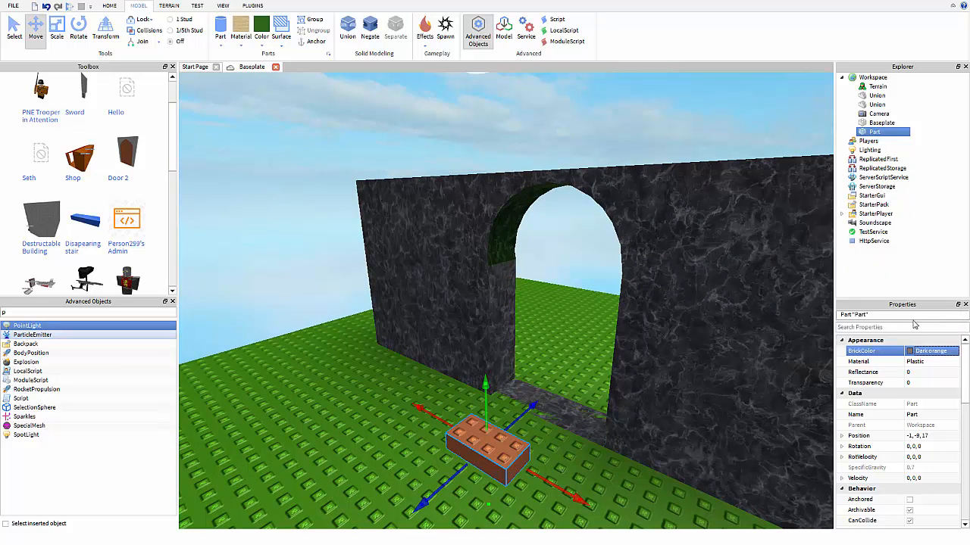
pyautogui.click(57, 26)
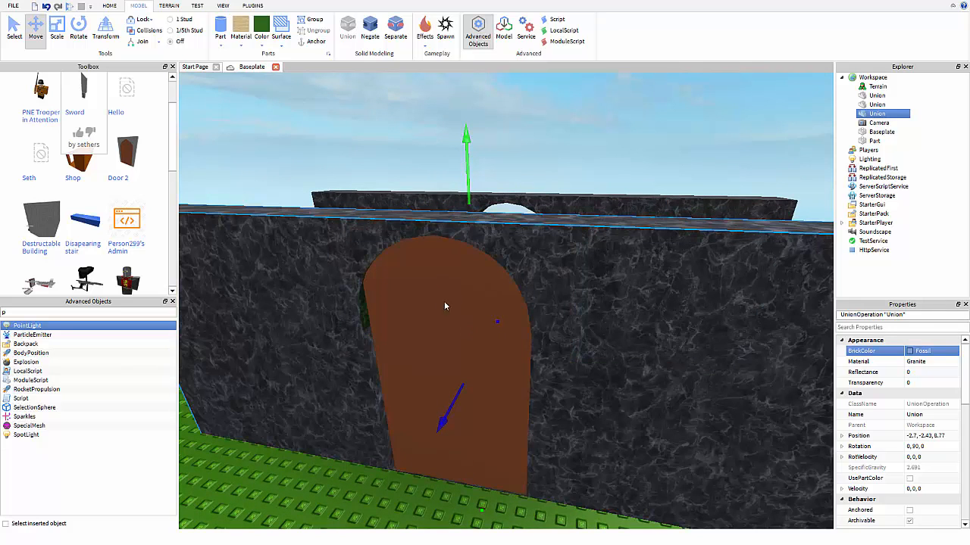
pyautogui.moveTo(370, 30)
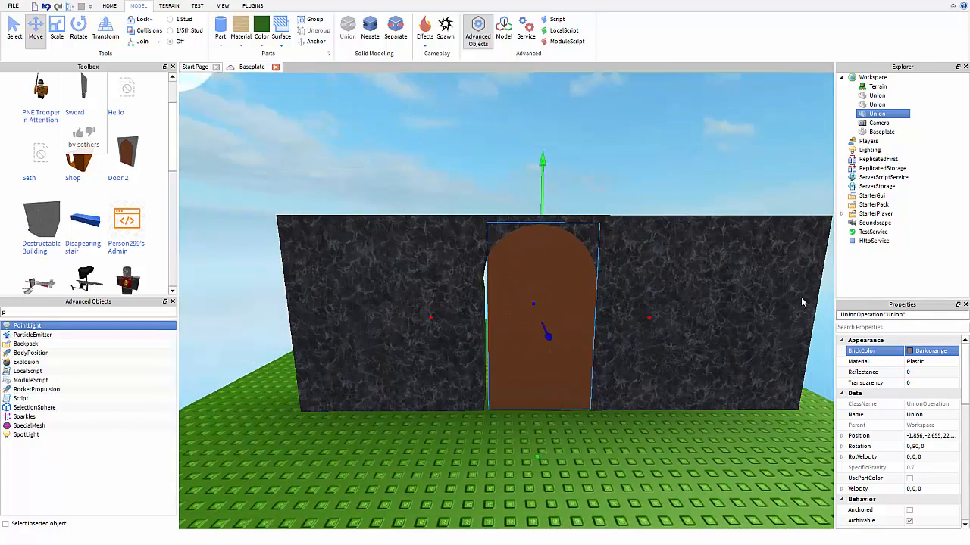
# Uncheck CanCollide on the door union and start a Play test.
pyautogui.scroll(-3)
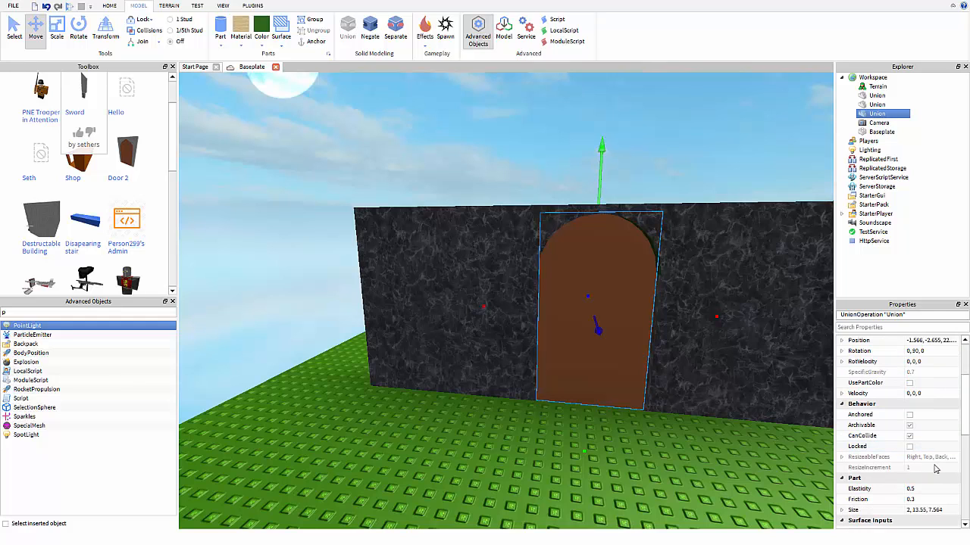
pyautogui.click(909, 436)
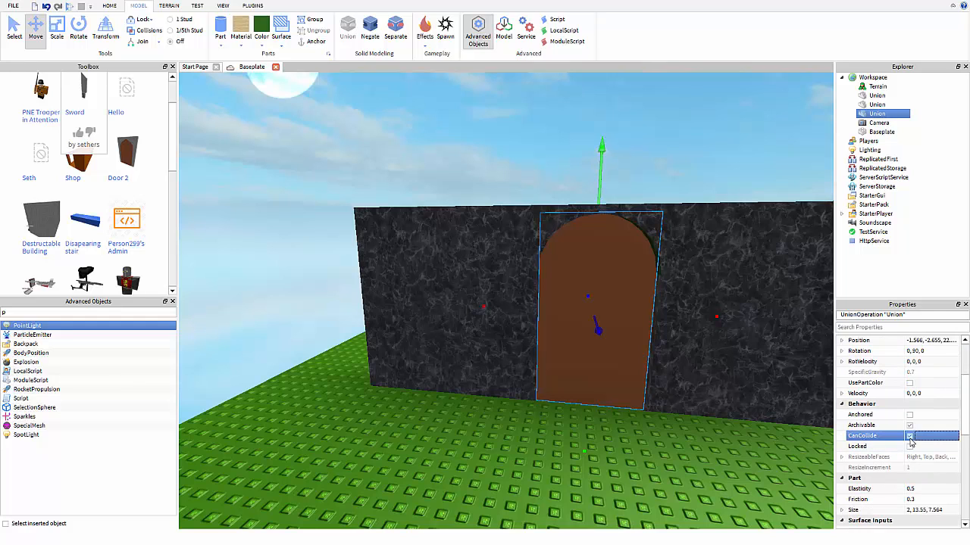
pyautogui.click(909, 436)
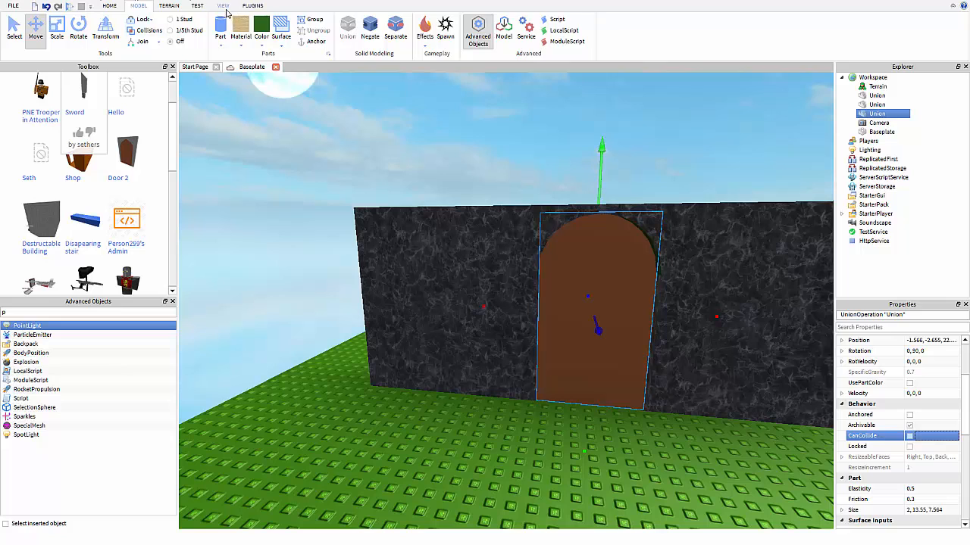
pyautogui.click(197, 5)
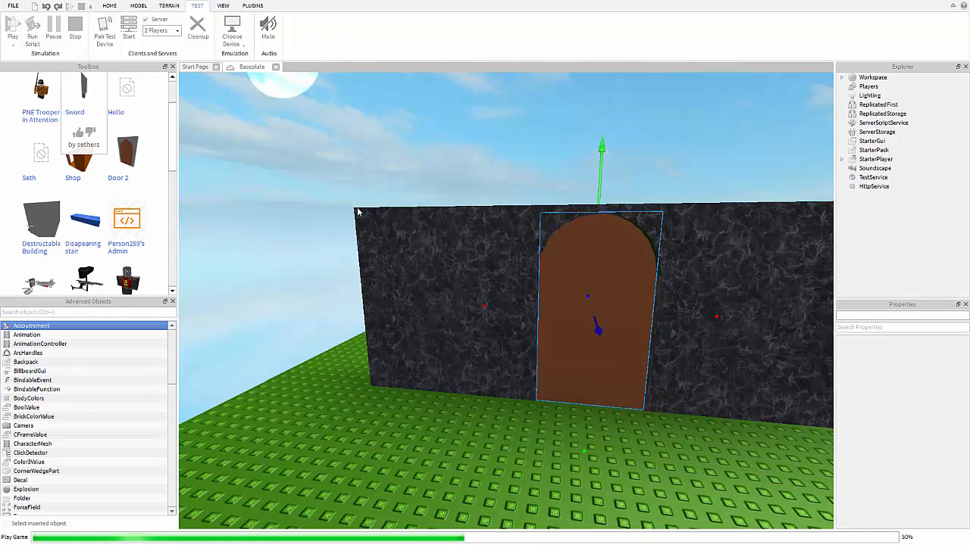
# Walk the avatar to the wall's doorway, stop the test, and play again.
pyautogui.click(32, 26)
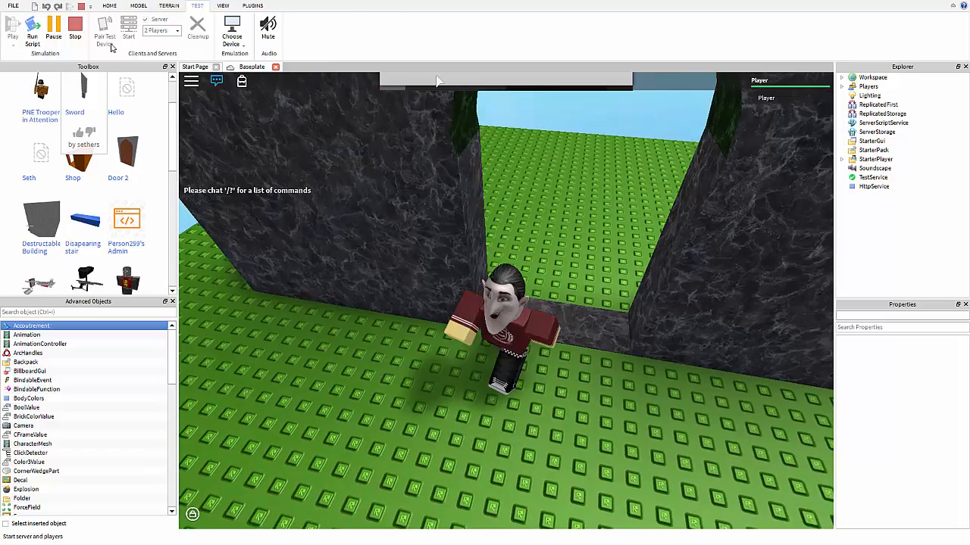
pyautogui.click(74, 27)
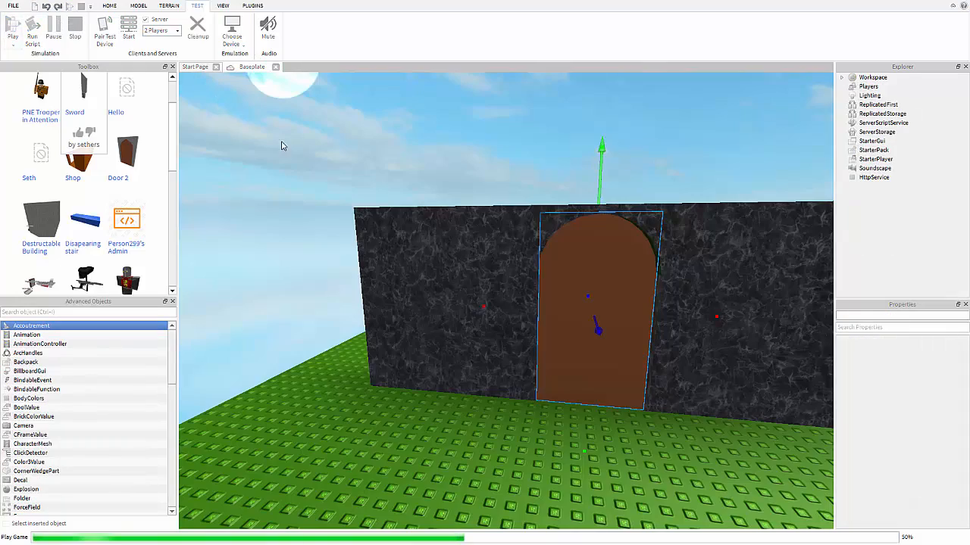
# Walk the avatar through the brown door, stop the test, and return to HOME.
pyautogui.click(32, 25)
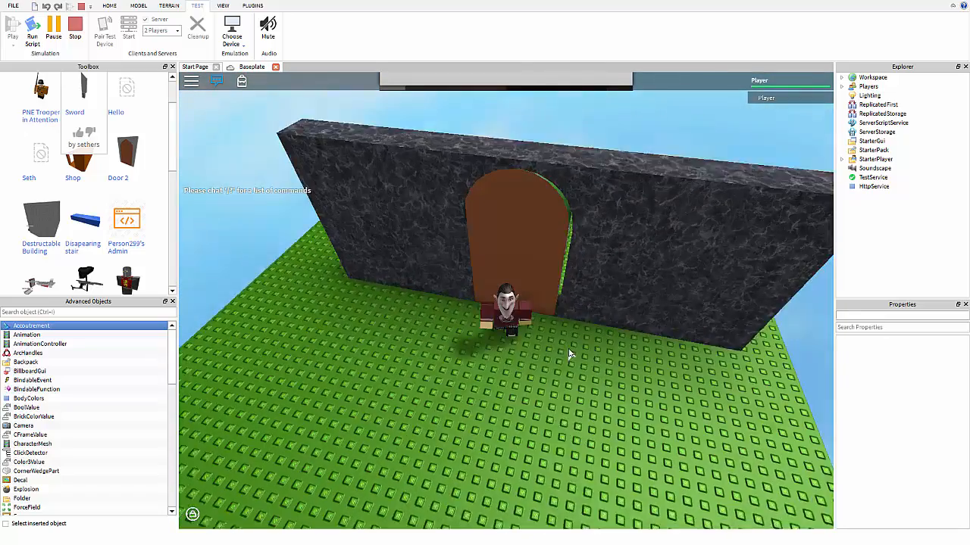
pyautogui.click(75, 26)
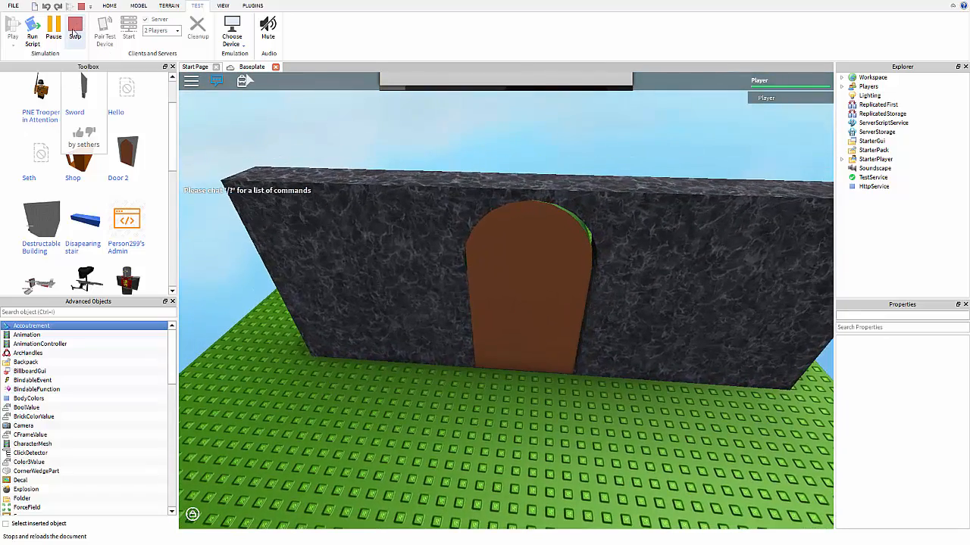
pyautogui.click(74, 31)
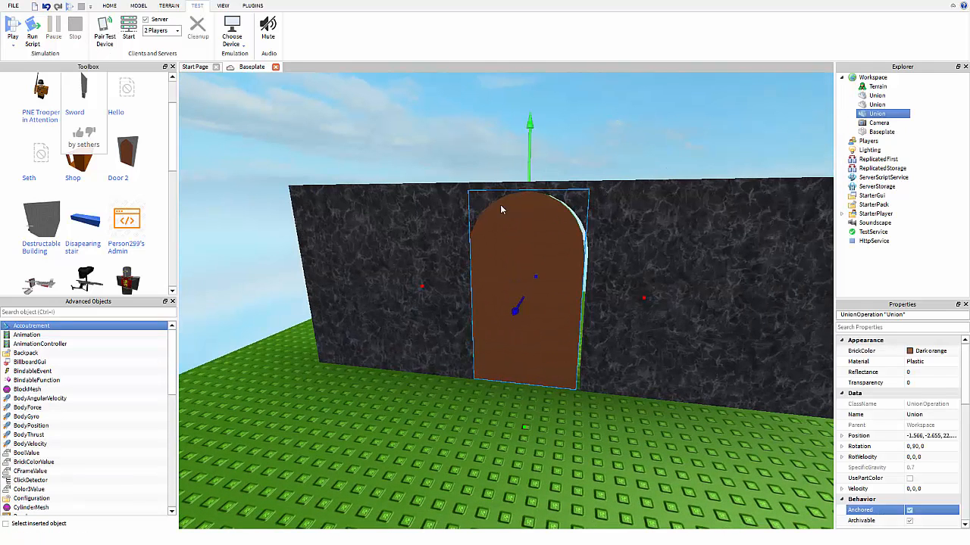
pyautogui.click(109, 6)
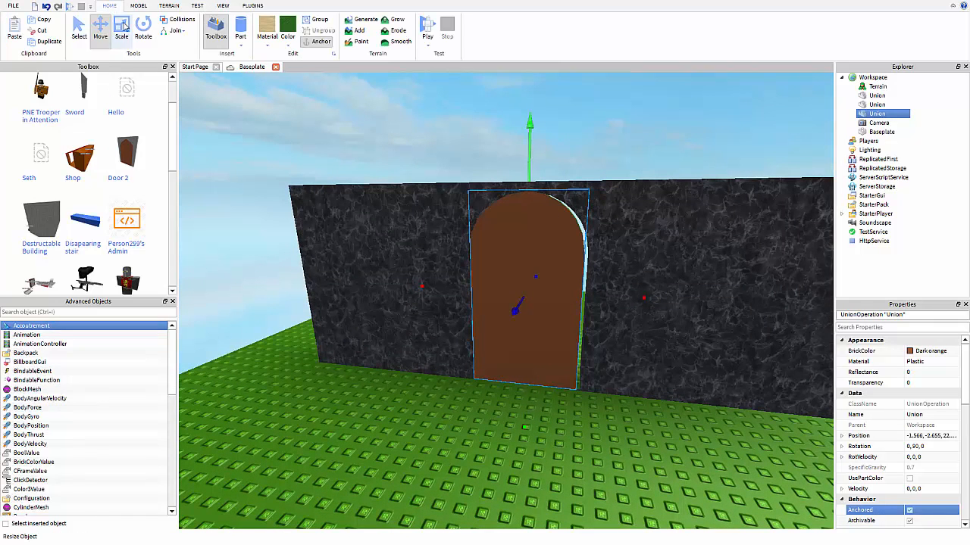